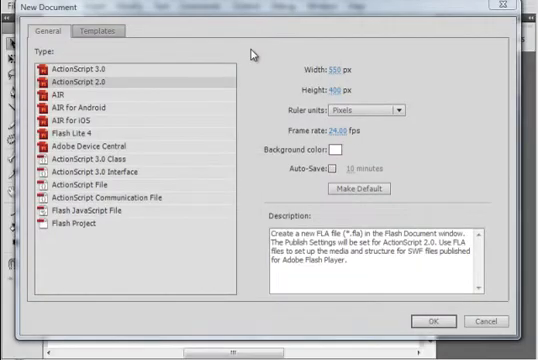
# Choose ActionScript 2.0 as the new document type.
pyautogui.click(75, 73)
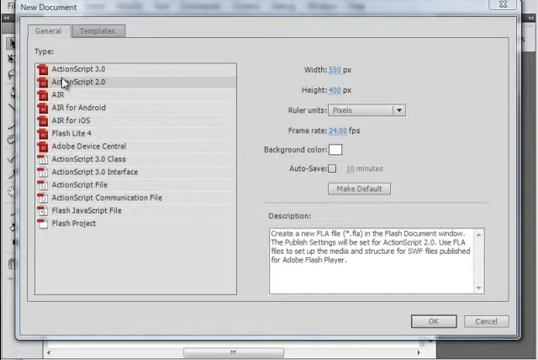
pyautogui.moveTo(172, 125)
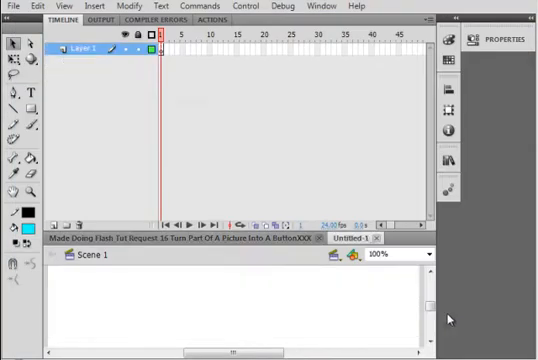
# Rename Layer 1 to 'Pic' and import the Snow (2) photo into the library.
pyautogui.doubleClick(78, 48)
pyautogui.write('Pic')
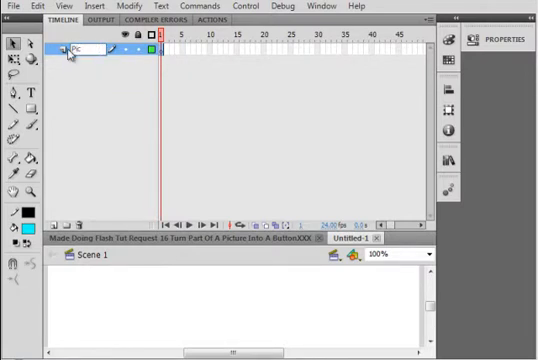
pyautogui.click(11, 6)
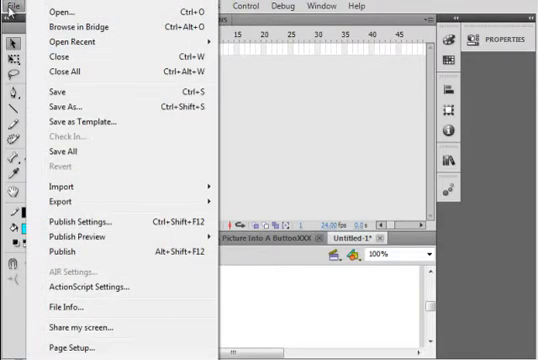
pyautogui.moveTo(60, 187)
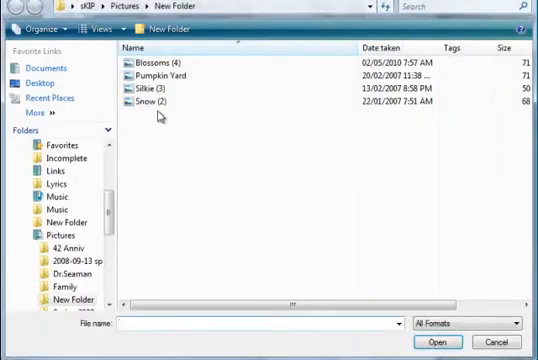
pyautogui.click(155, 104)
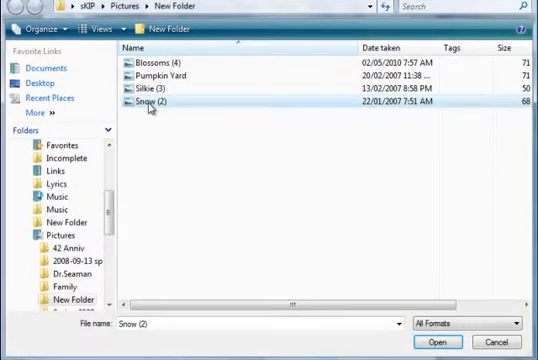
pyautogui.click(437, 341)
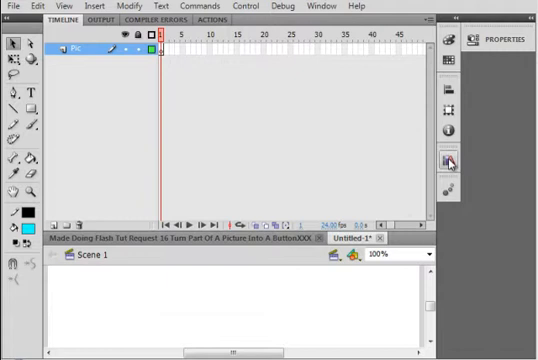
# Drag Snow (2).JPG from the Library onto the stage.
pyautogui.click(448, 159)
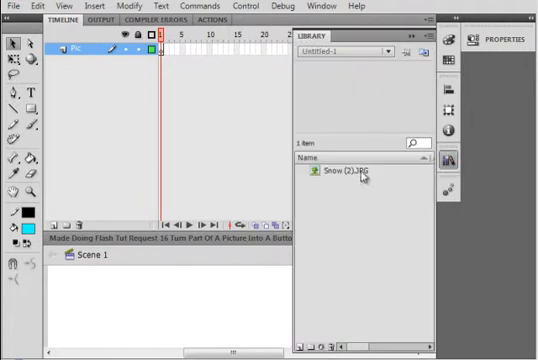
pyautogui.click(345, 180)
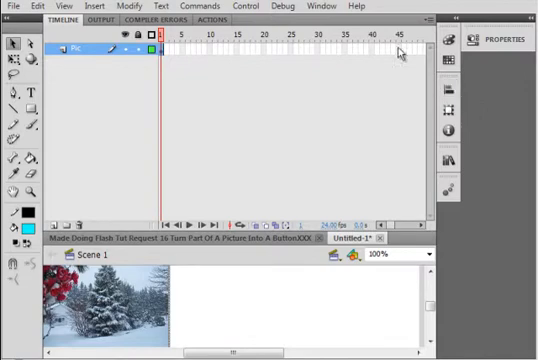
# Centre the photo horizontally and vertically relative to the stage with the Align panel.
pyautogui.click(319, 5)
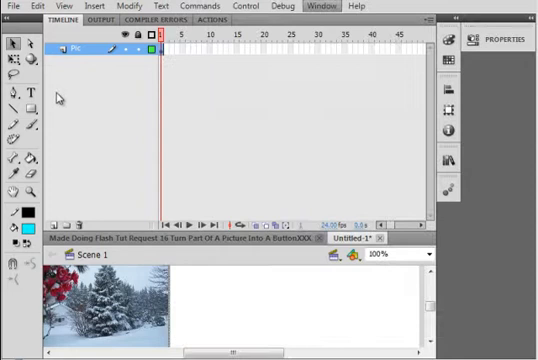
pyautogui.click(320, 6)
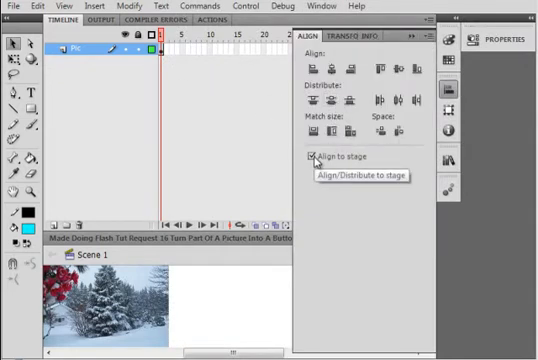
pyautogui.moveTo(115, 318)
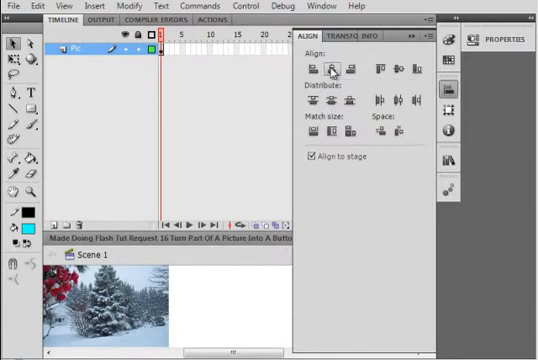
pyautogui.moveTo(391, 71)
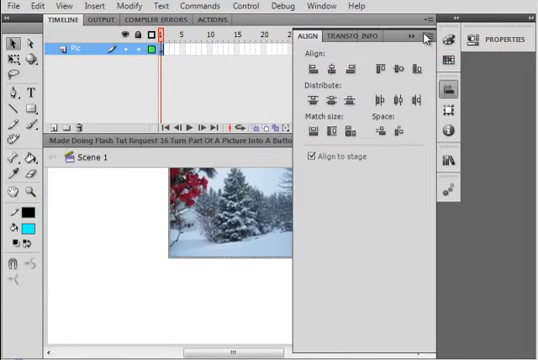
pyautogui.click(424, 37)
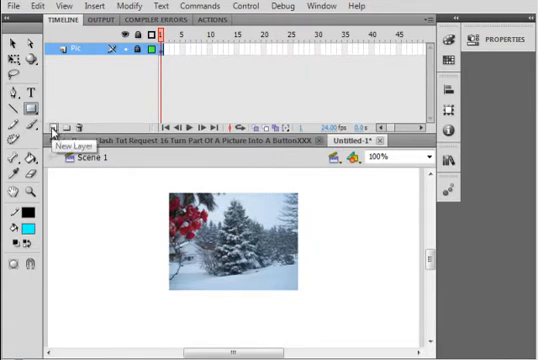
# Add a new layer named 'Button' above Pic.
pyautogui.click(57, 124)
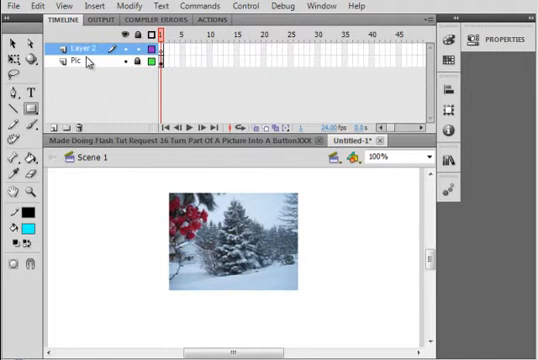
pyautogui.doubleClick(80, 49)
pyautogui.write('Button')
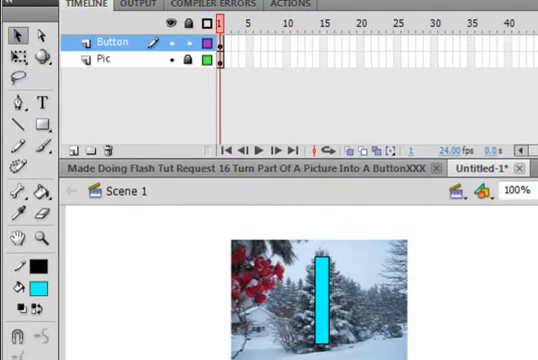
pyautogui.moveTo(360, 343)
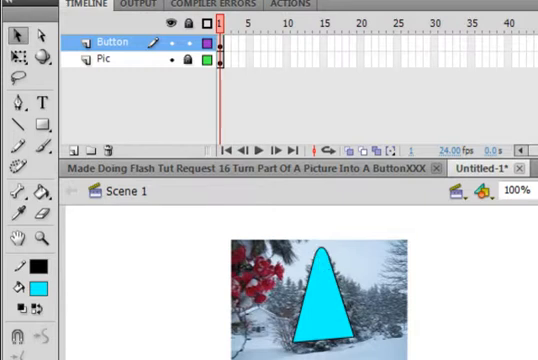
pyautogui.moveTo(370, 345)
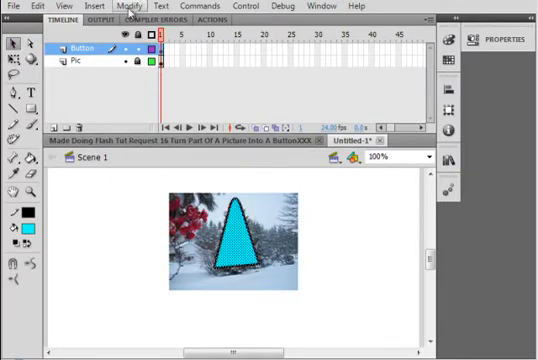
# Convert the cyan triangle into a Button symbol named 'Tree_btn'.
pyautogui.click(127, 7)
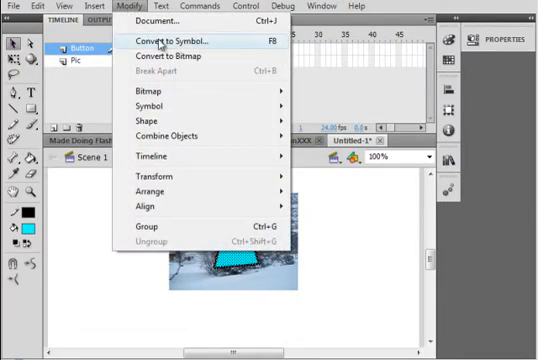
pyautogui.click(177, 42)
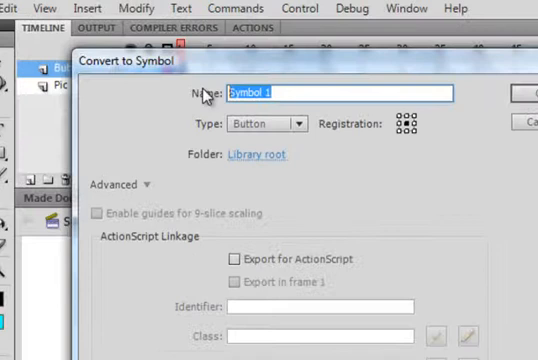
pyautogui.write('Tree')
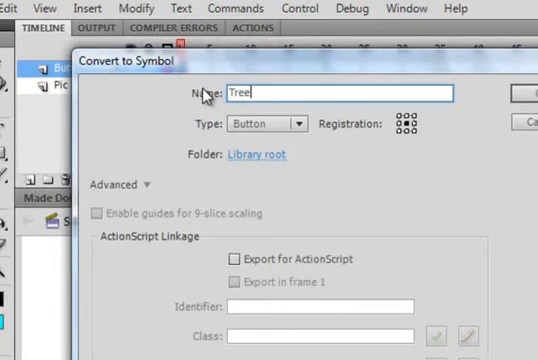
pyautogui.write('_b')
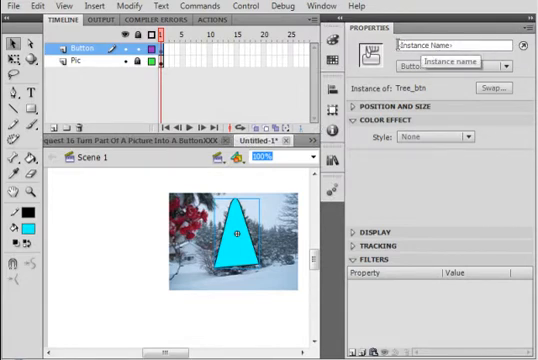
# Paste the instance name into the tree button's Instance Name field.
pyautogui.rightClick(450, 47)
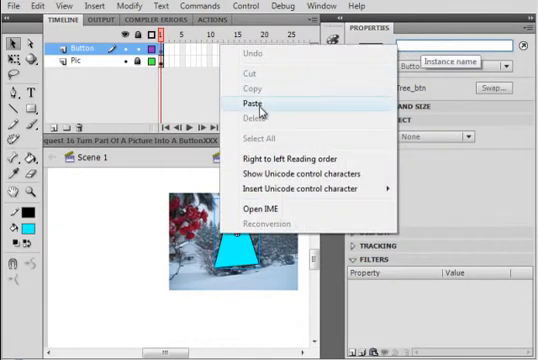
pyautogui.click(255, 103)
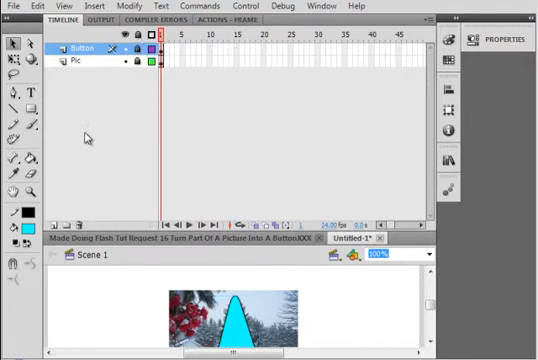
# Add a top layer named 'AS' and show its Actions - Frame editor.
pyautogui.click(60, 220)
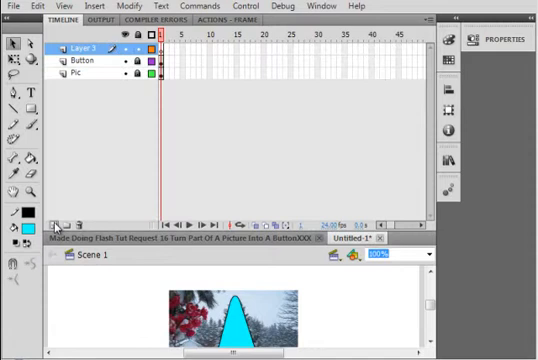
pyautogui.click(90, 47)
pyautogui.write('AS')
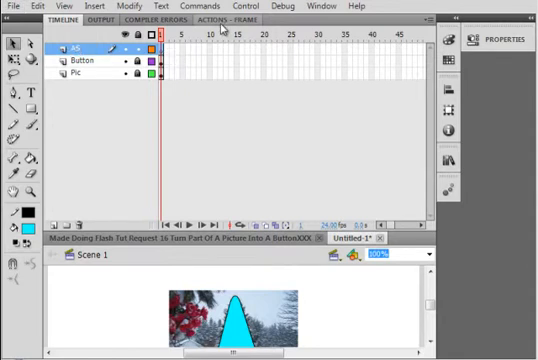
pyautogui.click(228, 20)
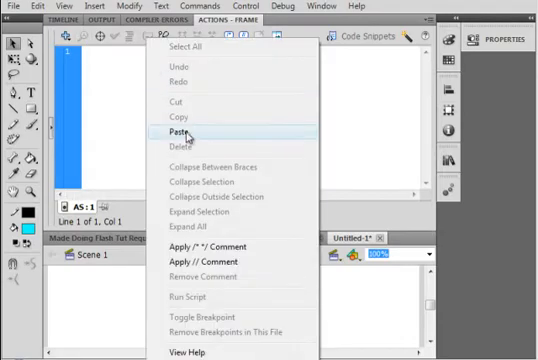
# Paste the Tree_btn.onPress code tracing 'button Pressed' and tidy its formatting.
pyautogui.click(173, 131)
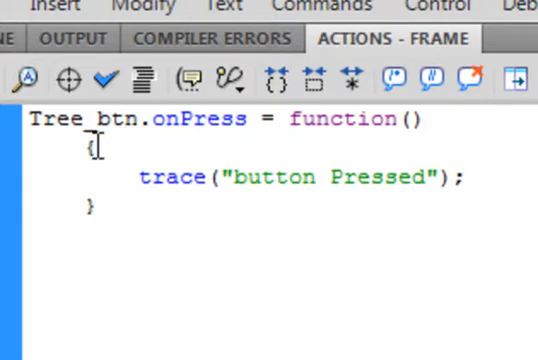
pyautogui.click(95, 207)
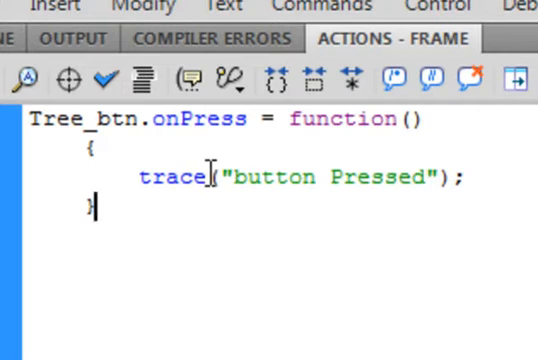
pyautogui.moveTo(286, 179)
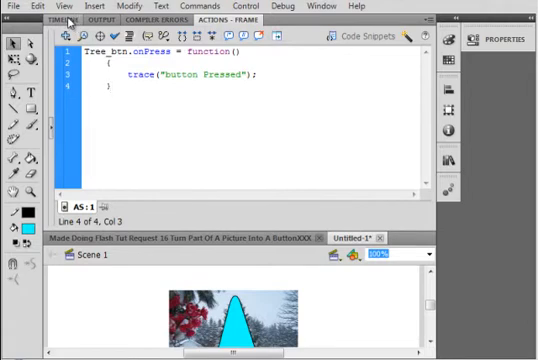
# Test the movie, click the tree triangle to trace 'button Pressed', then close the test window.
pyautogui.click(62, 19)
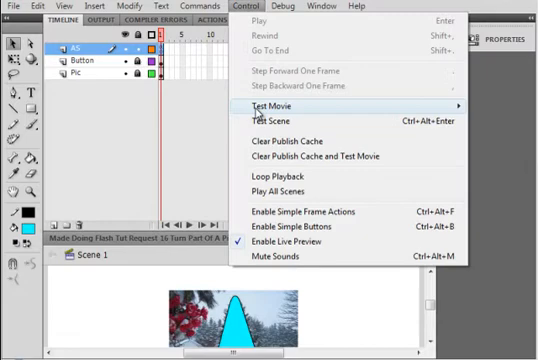
pyautogui.click(272, 104)
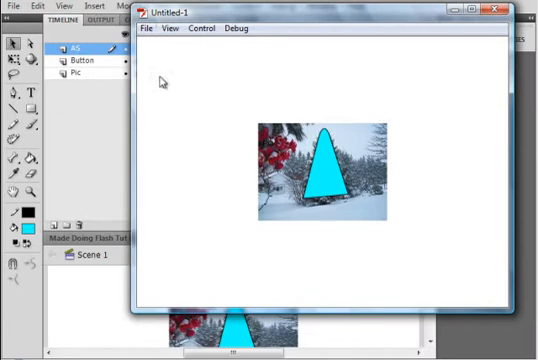
pyautogui.moveTo(324, 160)
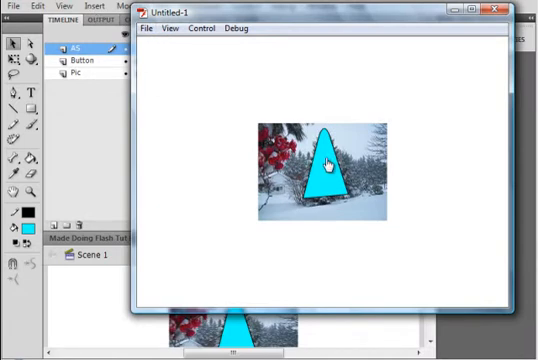
pyautogui.click(328, 160)
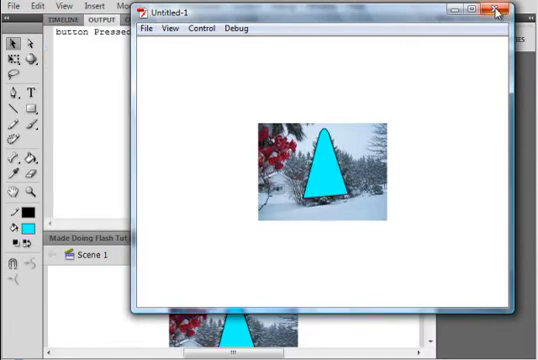
pyautogui.click(514, 11)
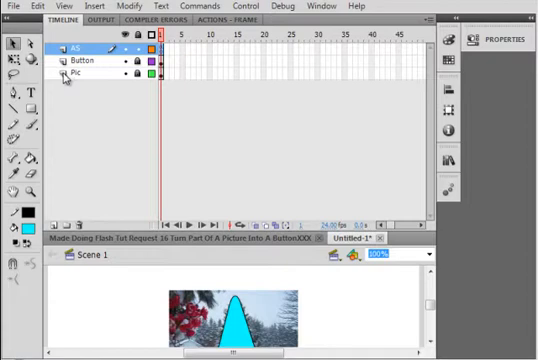
# Move the Pic layer above Button and re-test that clicking the tree traces 'button Pressed'.
pyautogui.click(75, 74)
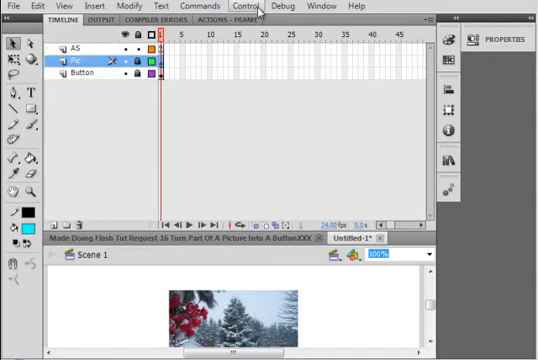
pyautogui.click(240, 7)
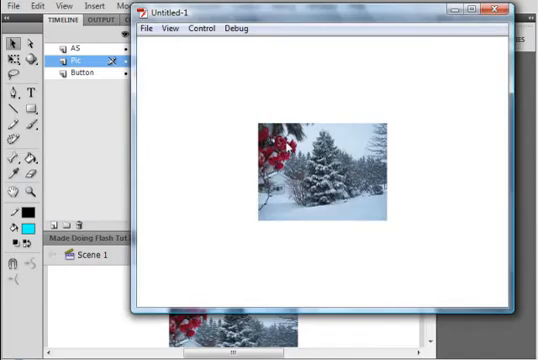
pyautogui.click(320, 158)
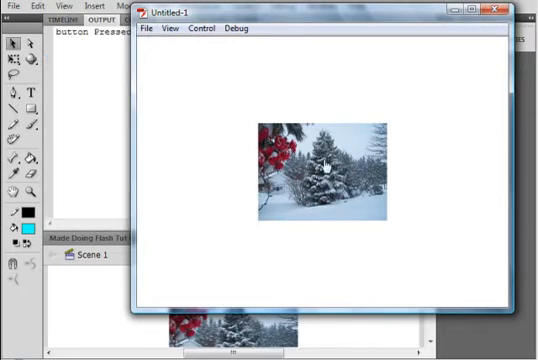
pyautogui.moveTo(508, 11)
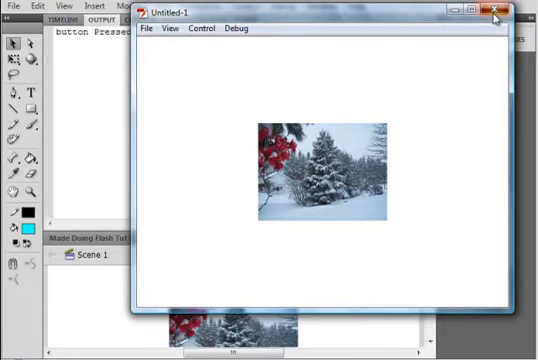
pyautogui.click(506, 11)
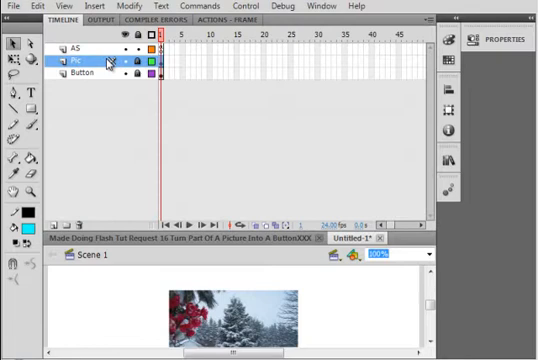
pyautogui.click(123, 57)
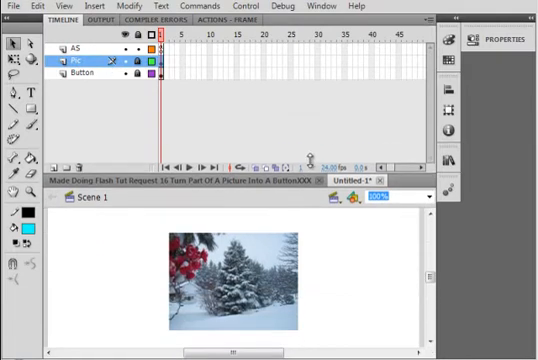
# Delete the old Button layer and add a new layer named 'Button' above Pic.
pyautogui.rightClick(90, 72)
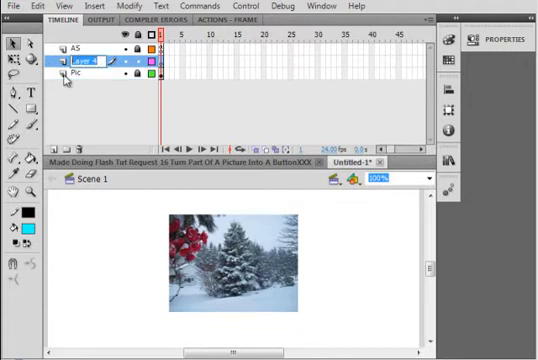
pyautogui.write('Button')
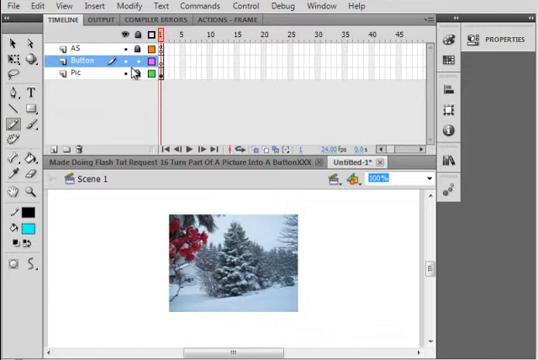
pyautogui.moveTo(217, 180)
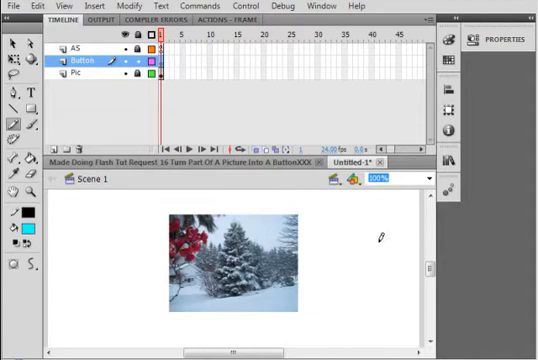
# Zoom to 200%, pencil an outline around the pine tree, and fill it with cyan.
pyautogui.click(425, 178)
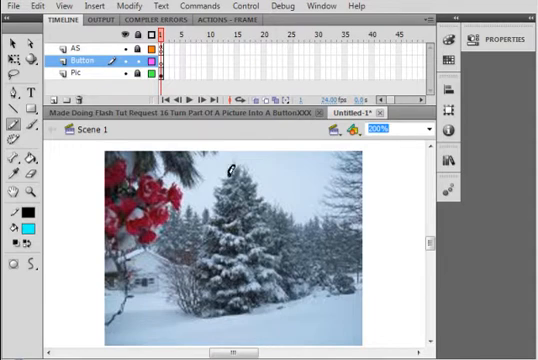
pyautogui.moveTo(237, 163); pyautogui.dragTo(210, 225)
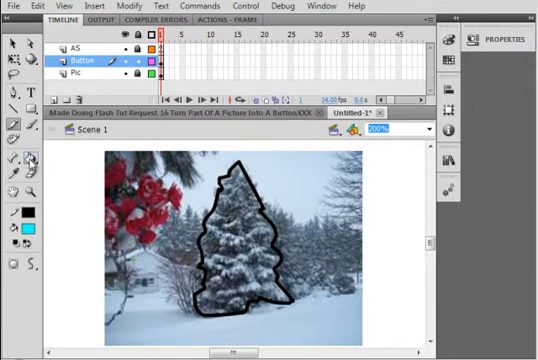
pyautogui.click(242, 230)
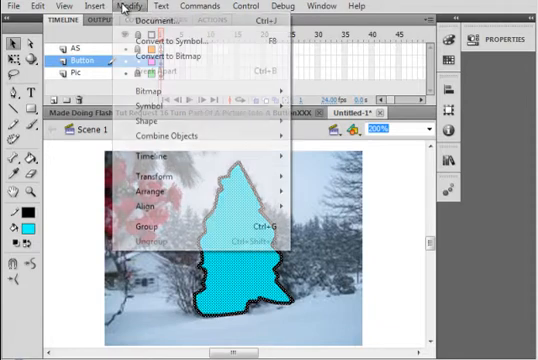
# Convert the cyan tree shape into a Button-type symbol named 'Tree_btn'.
pyautogui.click(180, 35)
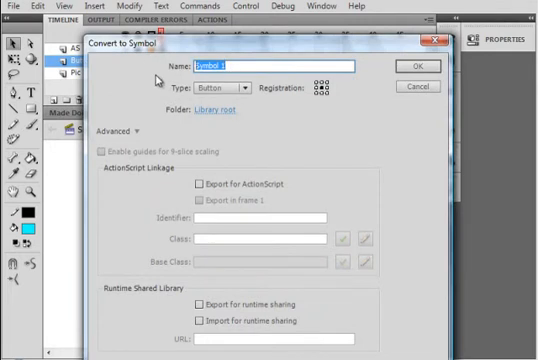
pyautogui.write('Tree')
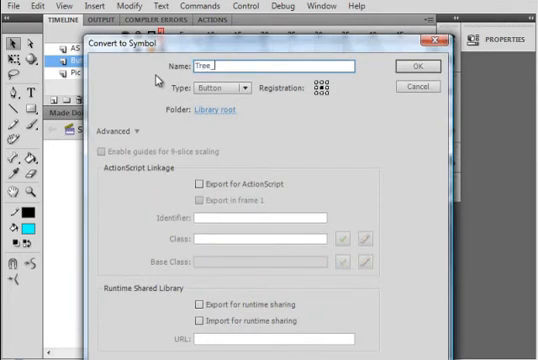
pyautogui.write('_btn')
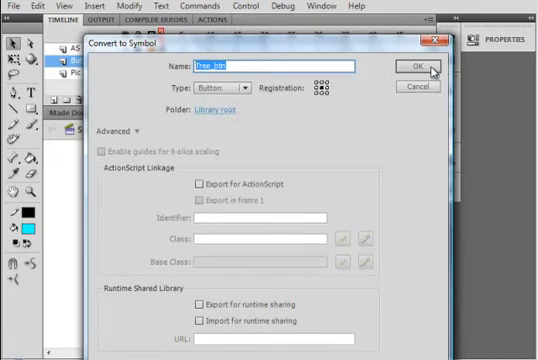
pyautogui.click(409, 61)
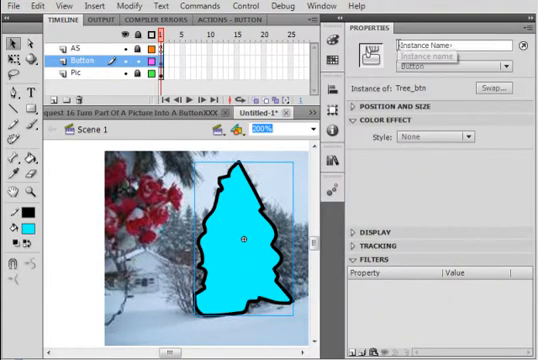
pyautogui.rightClick(455, 46)
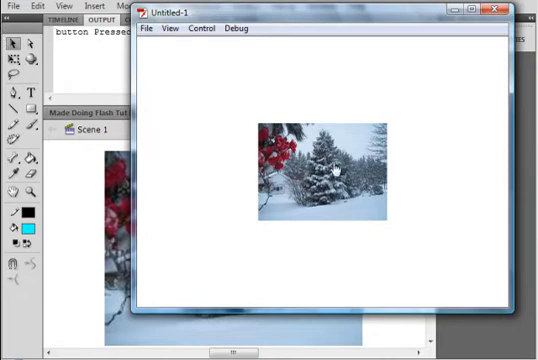
# Stack Pic above Button and test that clicking the hidden tree traces 'button Pressed'.
pyautogui.click(337, 168)
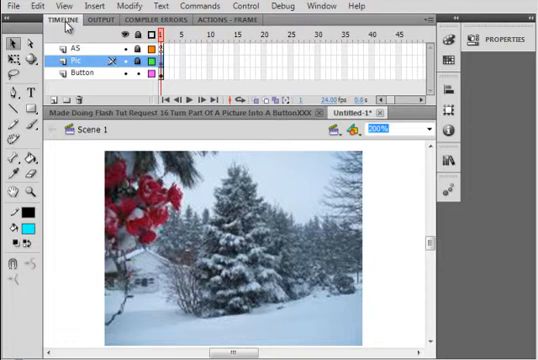
# Review the Library's photo and Tree_btn items, restack Button above Pic, and select the photo layer.
pyautogui.click(388, 130)
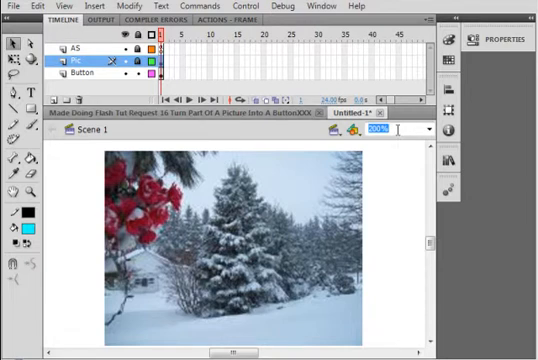
pyautogui.click(456, 157)
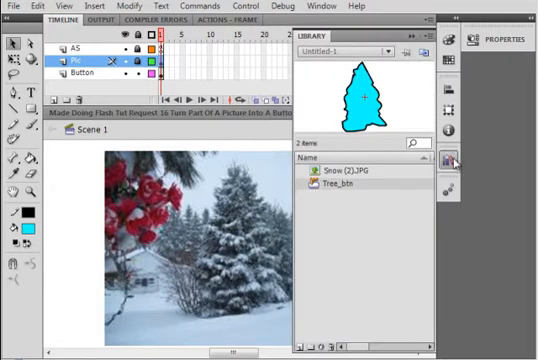
pyautogui.rightClick(348, 183)
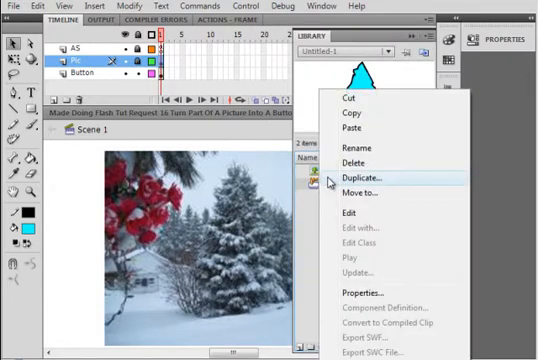
pyautogui.click(368, 175)
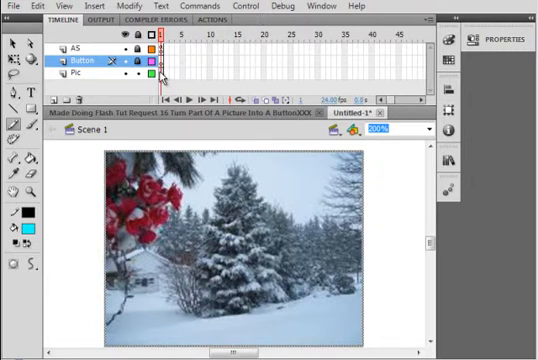
pyautogui.click(75, 75)
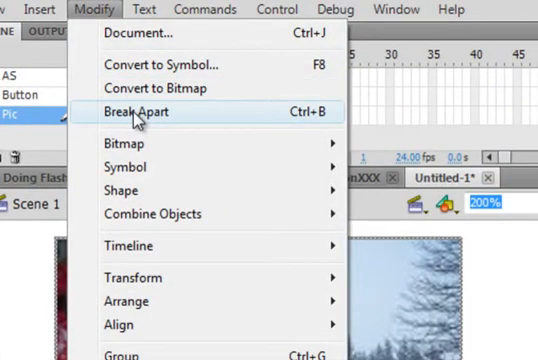
# Break apart the snow photo and select the region inside the traced tree outline.
pyautogui.click(133, 111)
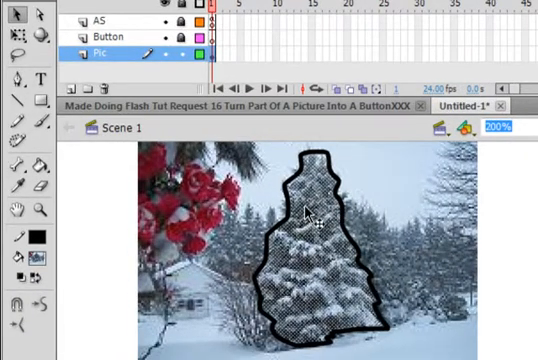
pyautogui.rightClick(312, 228)
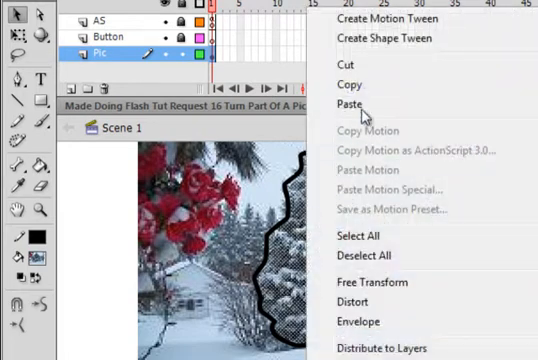
# Copy the tree selection and Paste in Place onto the Button layer.
pyautogui.click(350, 105)
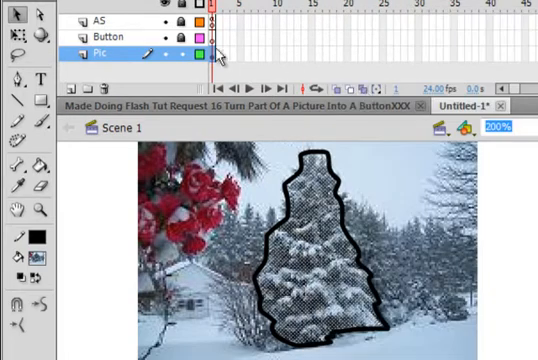
pyautogui.click(149, 53)
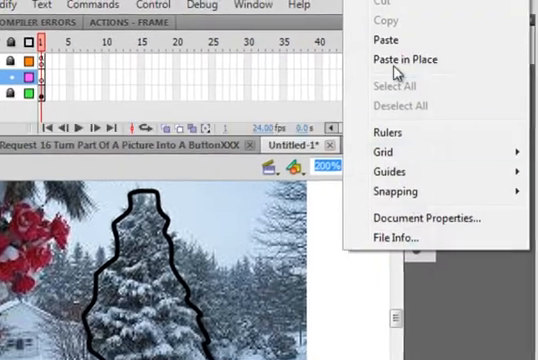
pyautogui.click(394, 59)
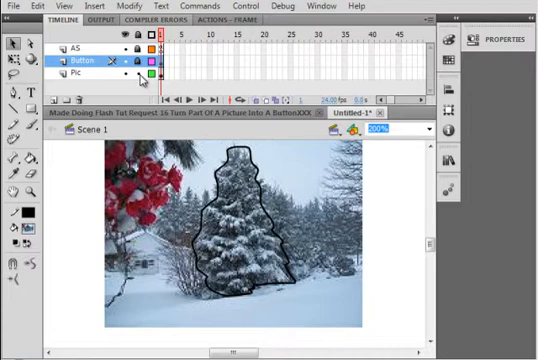
# On the Pic layer, delete the black outline surrounding the tree.
pyautogui.click(77, 73)
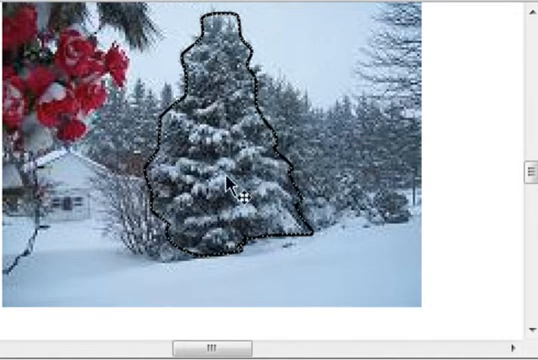
pyautogui.moveTo(197, 199)
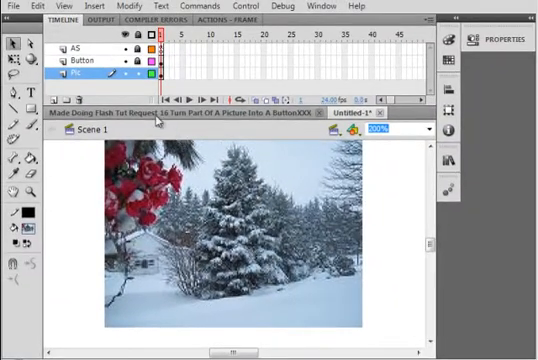
pyautogui.click(125, 73)
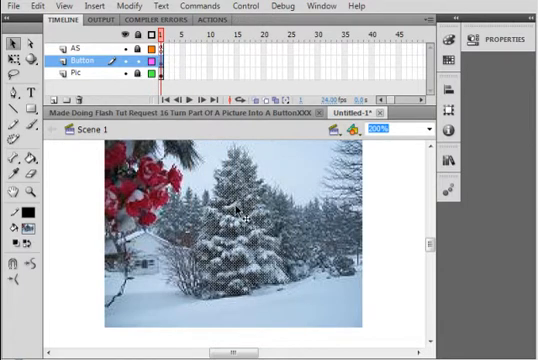
pyautogui.moveTo(232, 197)
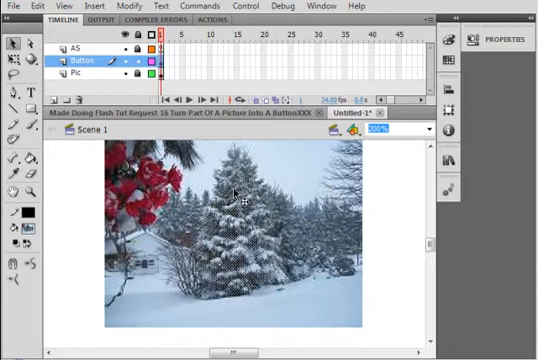
pyautogui.moveTo(198, 85)
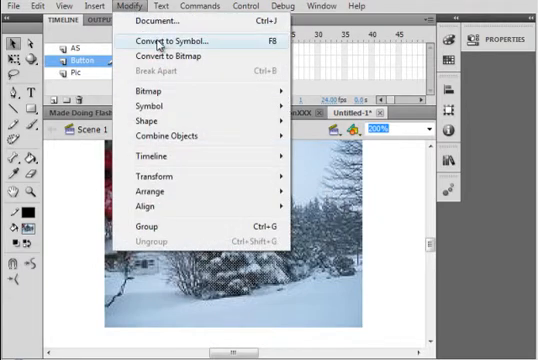
# Convert the photo-textured tree into button symbol 'Tree_btn' and paste its instance name.
pyautogui.click(180, 43)
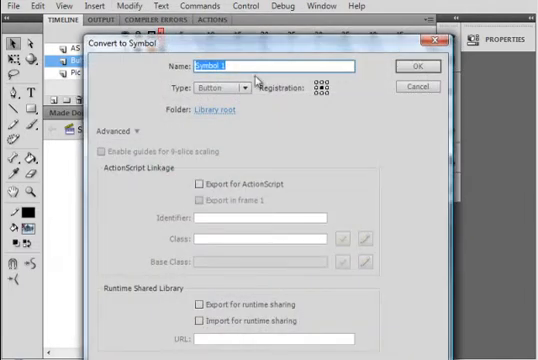
pyautogui.moveTo(155, 65)
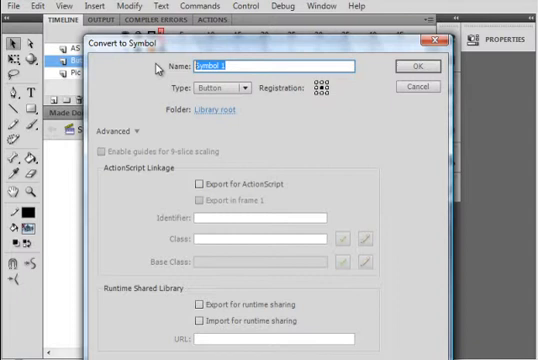
pyautogui.write('Tree_')
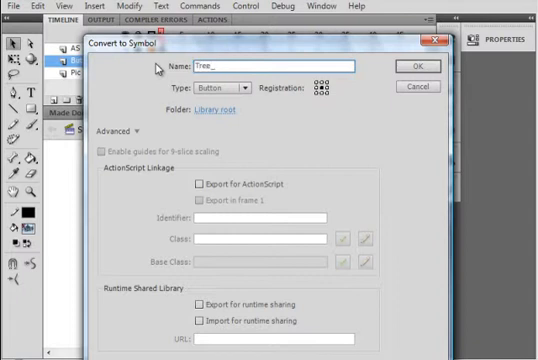
pyautogui.write('btn')
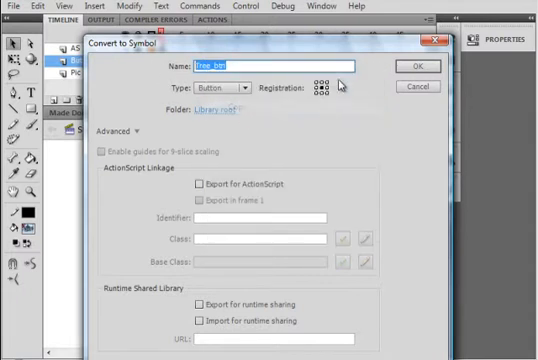
pyautogui.click(410, 66)
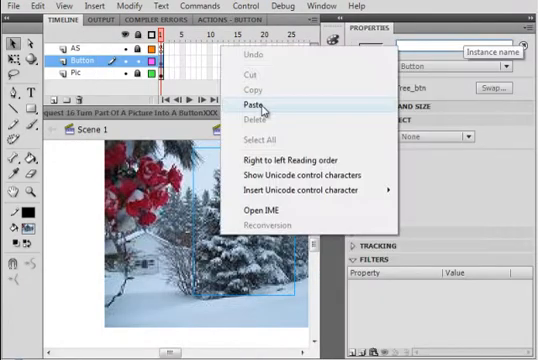
pyautogui.click(256, 104)
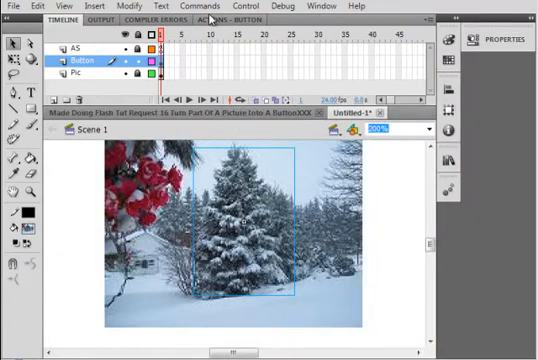
# Test the movie, confirm clicking the tree traces 'button Pressed', and return to the timeline.
pyautogui.click(244, 6)
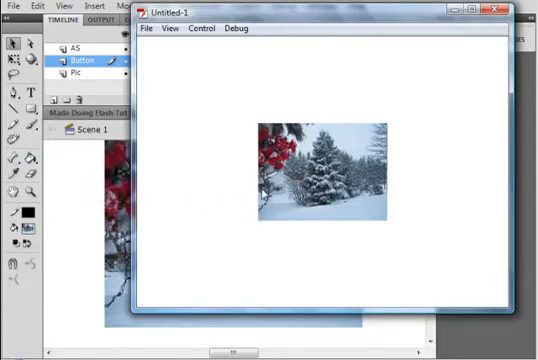
pyautogui.moveTo(328, 158)
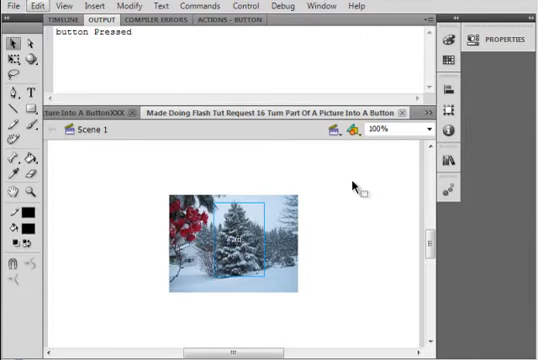
pyautogui.moveTo(225, 175)
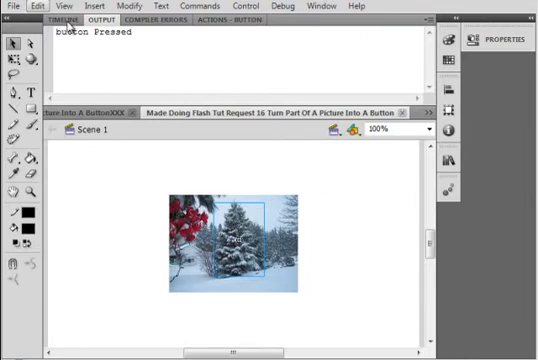
pyautogui.click(60, 21)
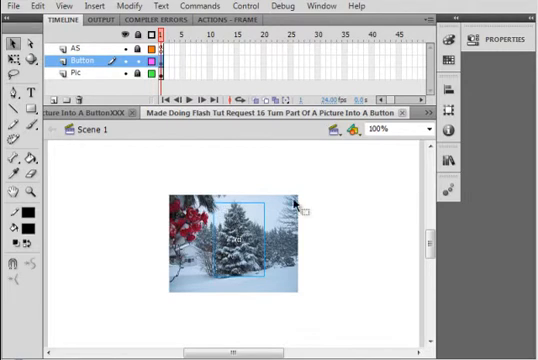
pyautogui.moveTo(256, 228)
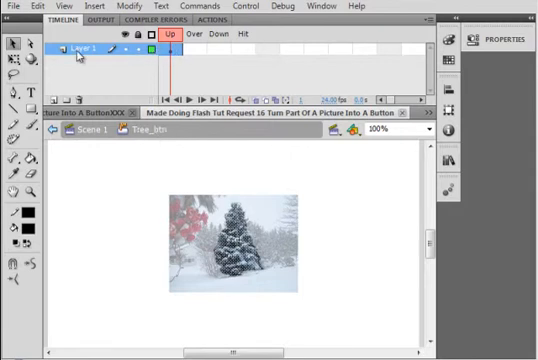
pyautogui.moveTo(205, 50)
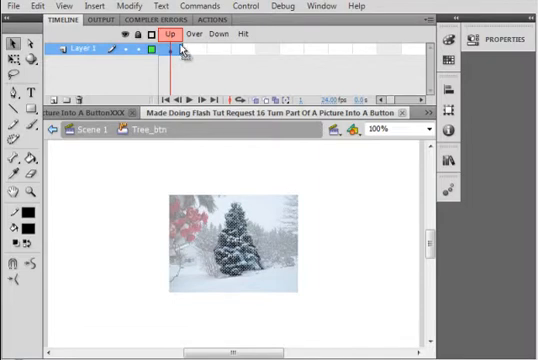
# Insert a keyframe in the Over frame of Tree_btn.
pyautogui.rightClick(178, 50)
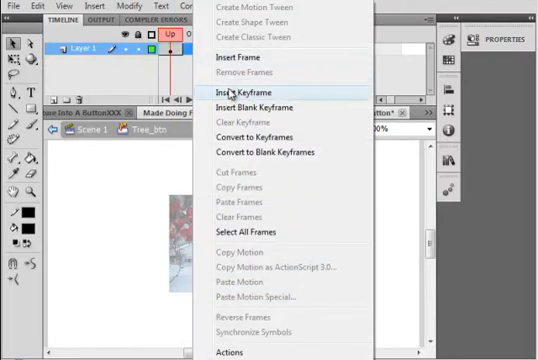
pyautogui.click(240, 92)
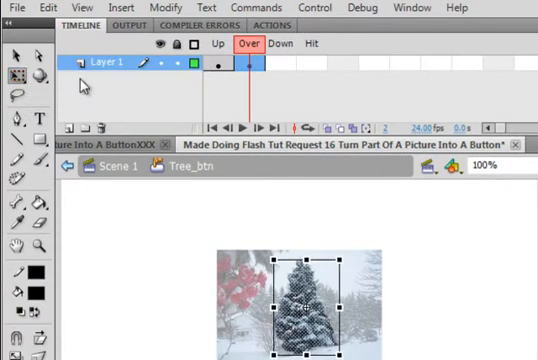
pyautogui.moveTo(305, 275)
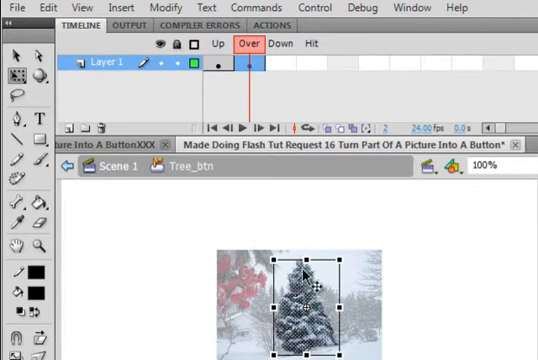
pyautogui.moveTo(322, 312)
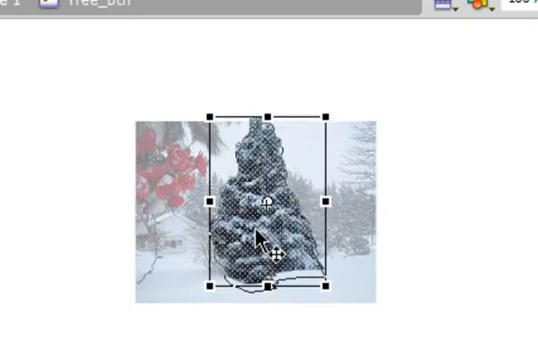
# Scale up the tree in Tree_btn's Over keyframe by dragging a corner handle.
pyautogui.moveTo(266, 228); pyautogui.dragTo(272, 216)
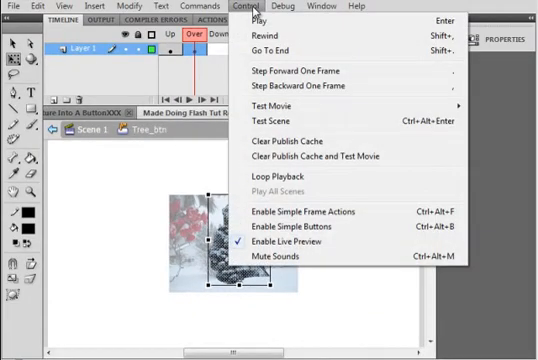
pyautogui.moveTo(283, 100)
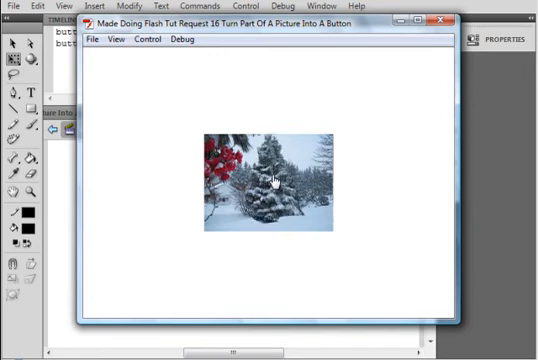
pyautogui.moveTo(394, 66)
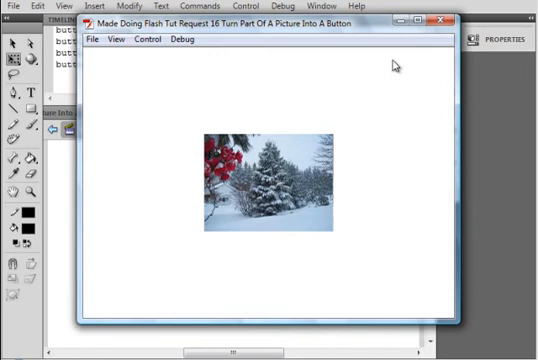